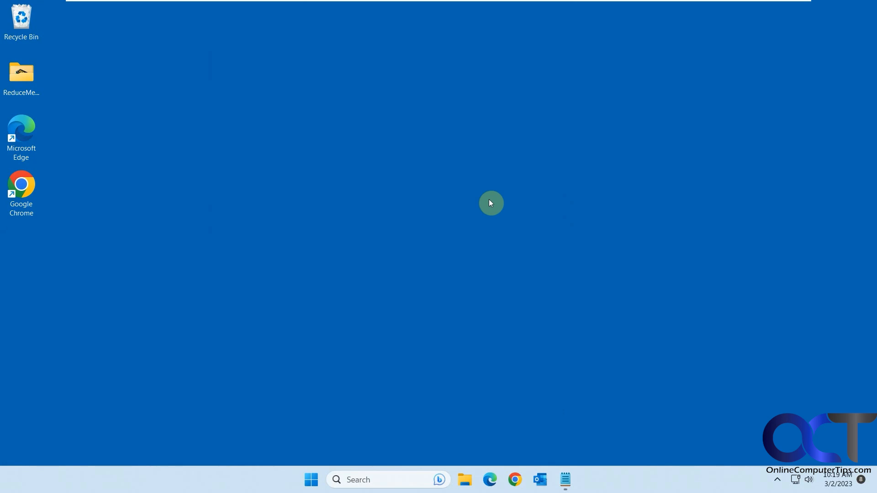
mouse_move(488, 199)
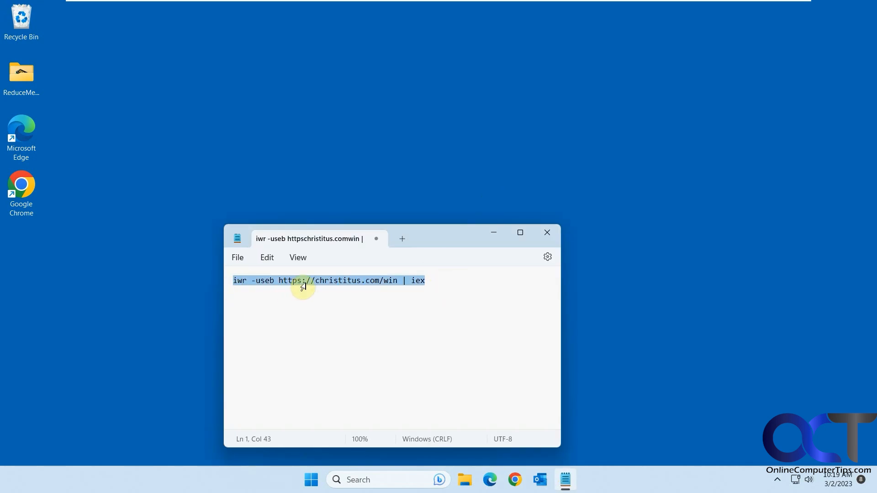
Launch Windows PowerShell as administrator from Start search for 'power'
click(369, 480)
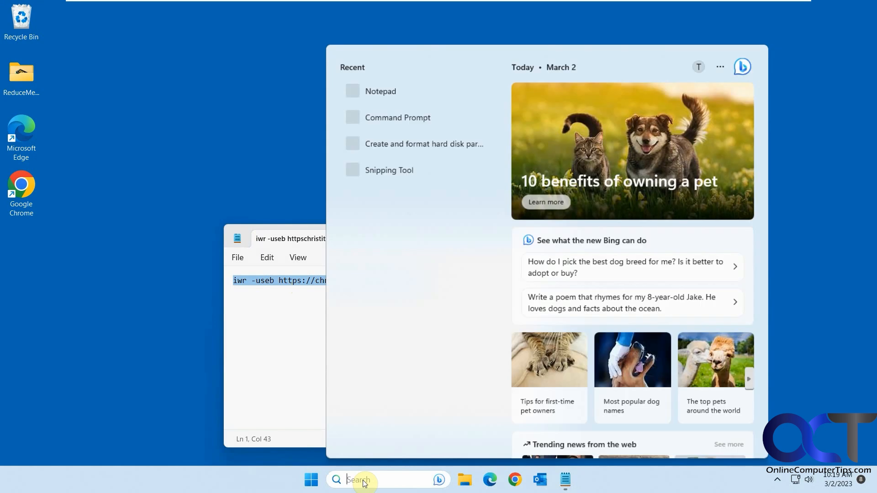
text(power)
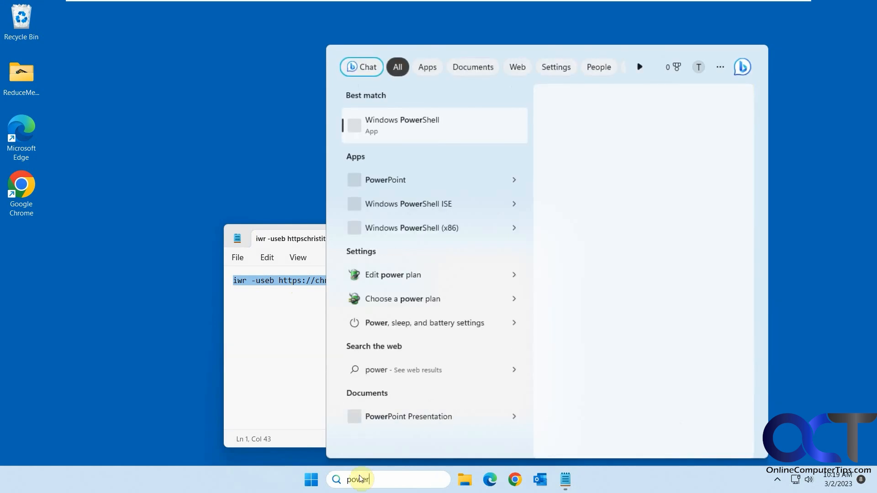
right_click(402, 125)
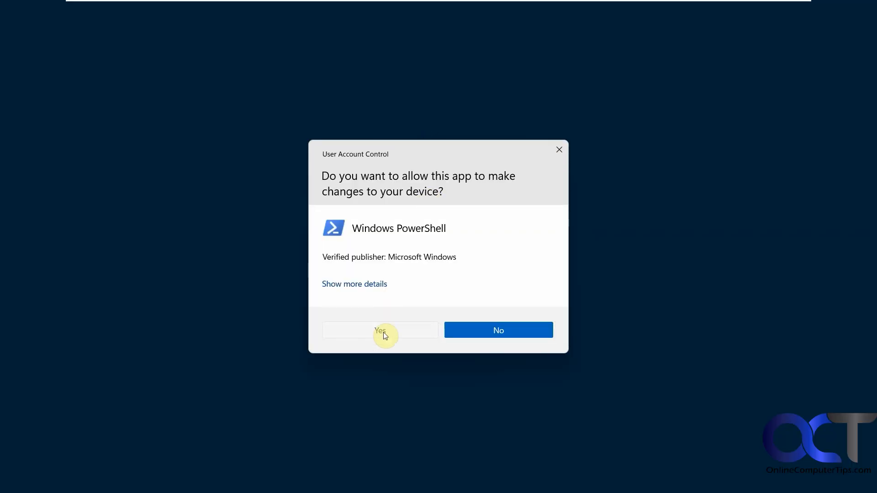
click(380, 330)
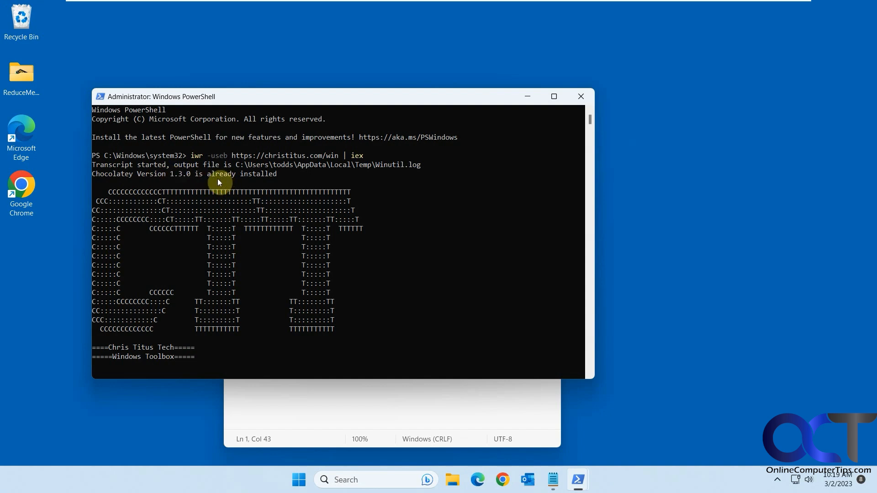
mouse_move(319, 103)
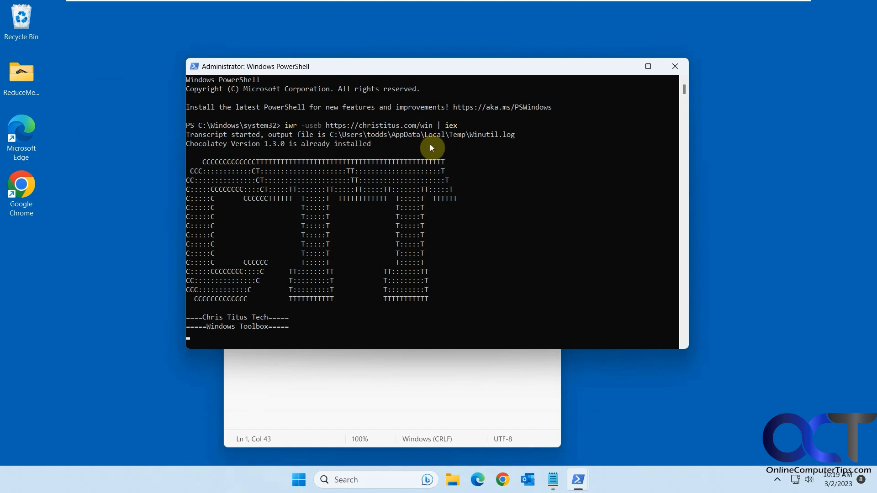
mouse_move(367, 174)
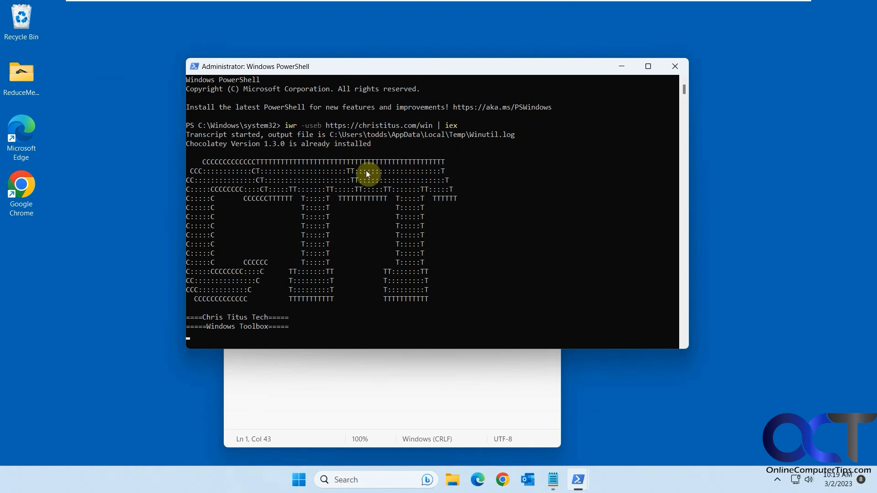
mouse_move(410, 235)
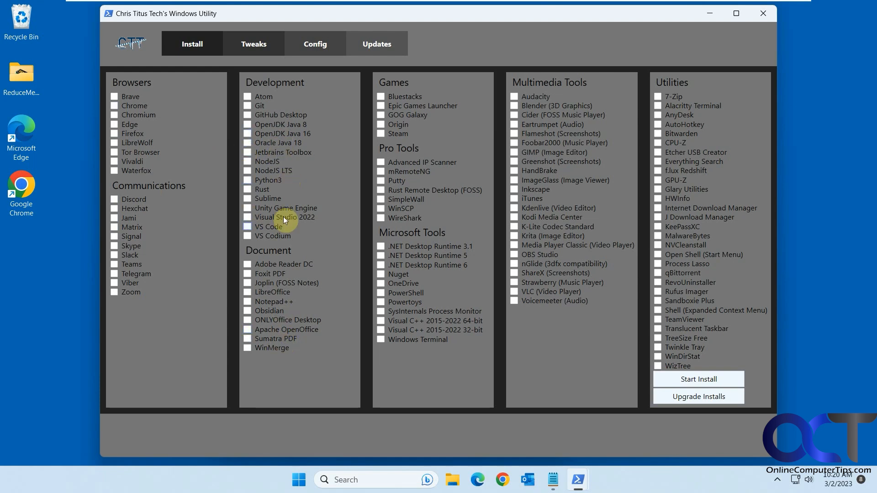
mouse_move(420, 125)
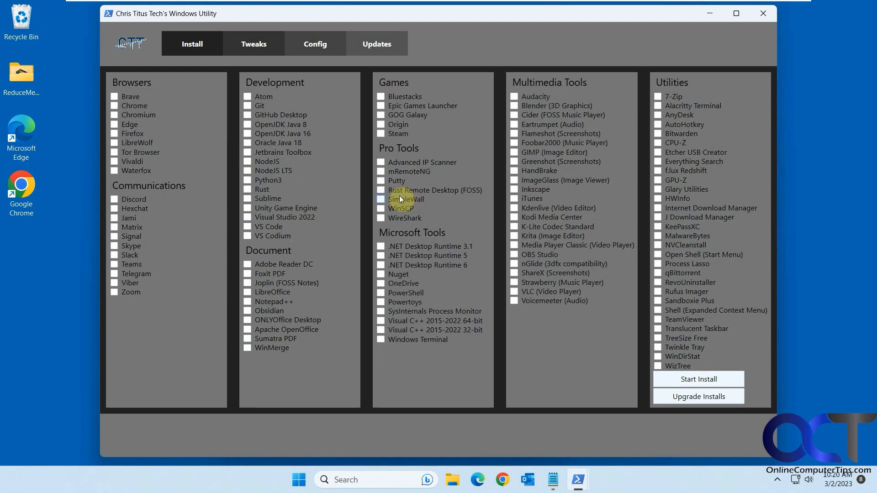
mouse_move(417, 293)
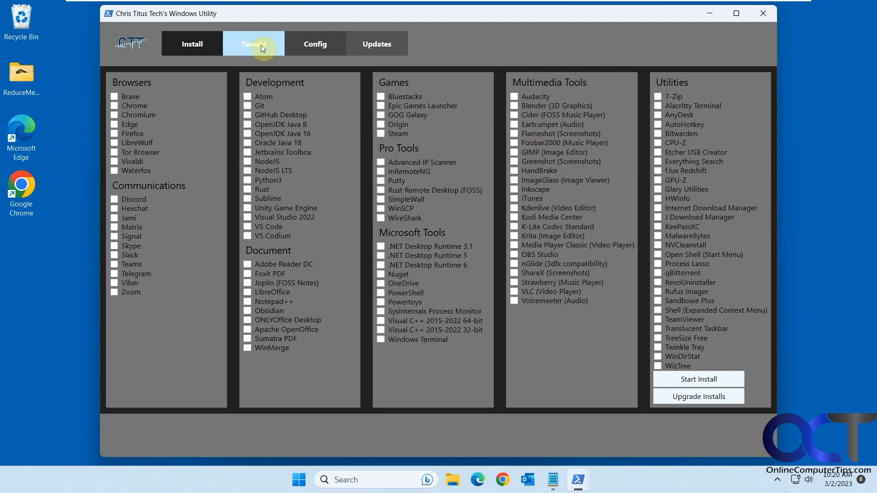
On the Tweaks page, try the Desktop preset then select the Minimal recommended tweaks
click(253, 43)
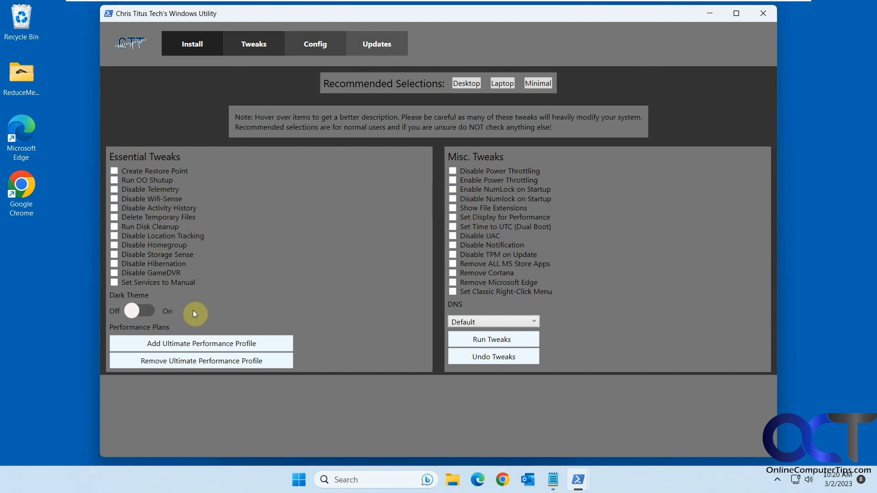
mouse_move(200, 361)
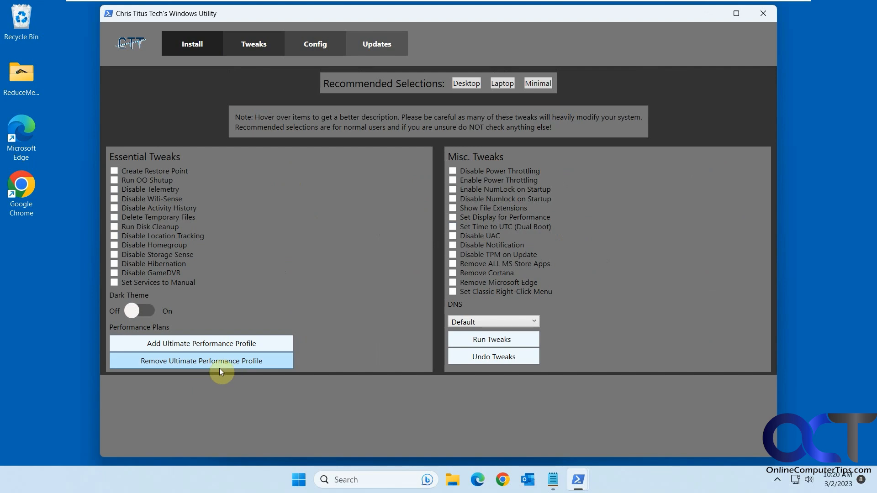
mouse_move(201, 343)
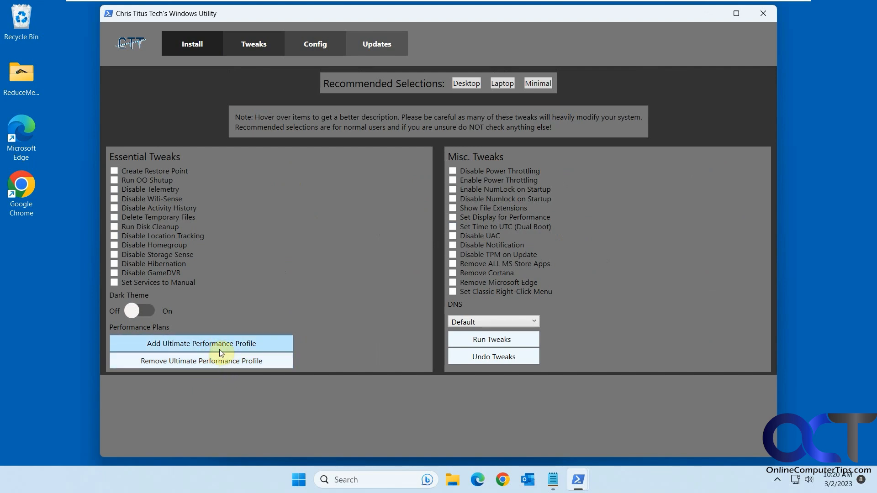
mouse_move(201, 360)
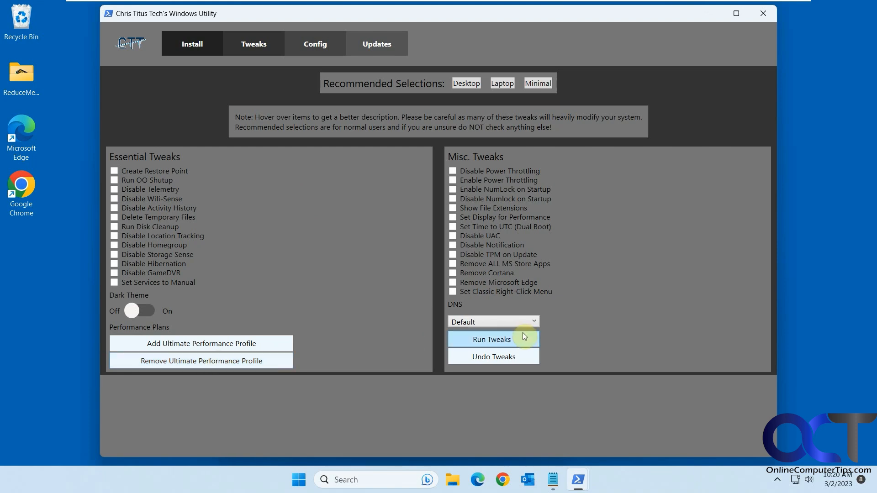
mouse_move(530, 334)
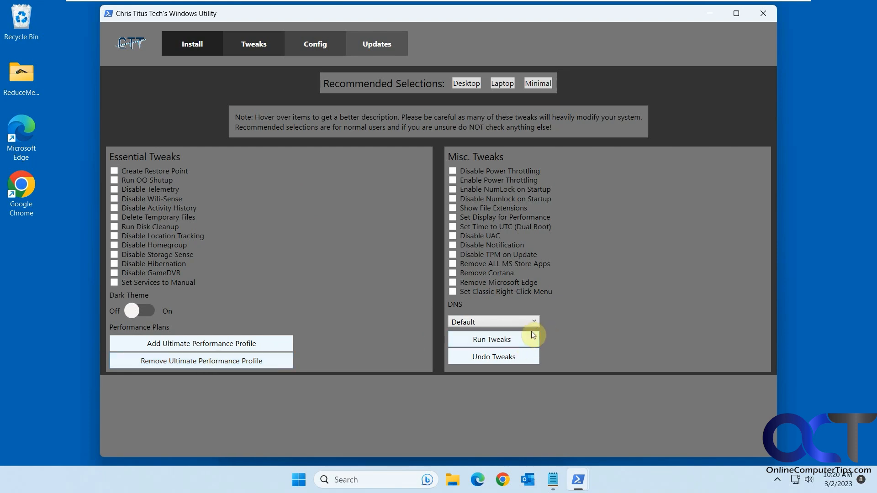
mouse_move(424, 101)
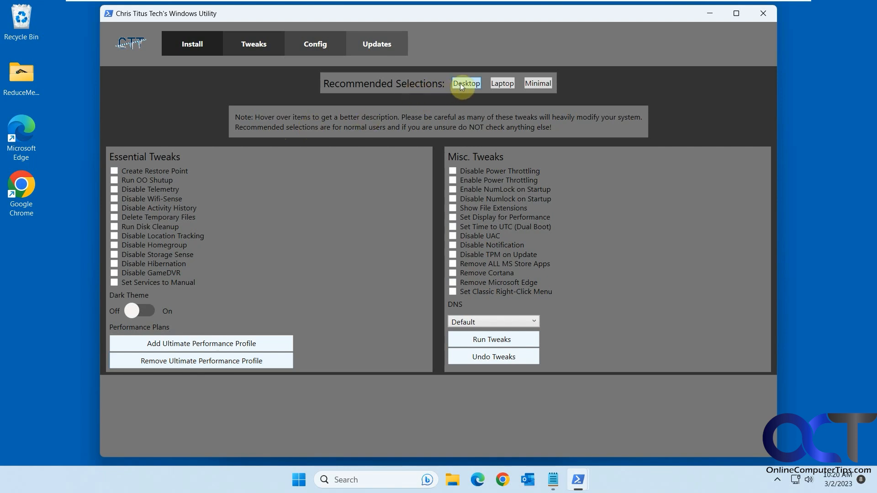
click(465, 83)
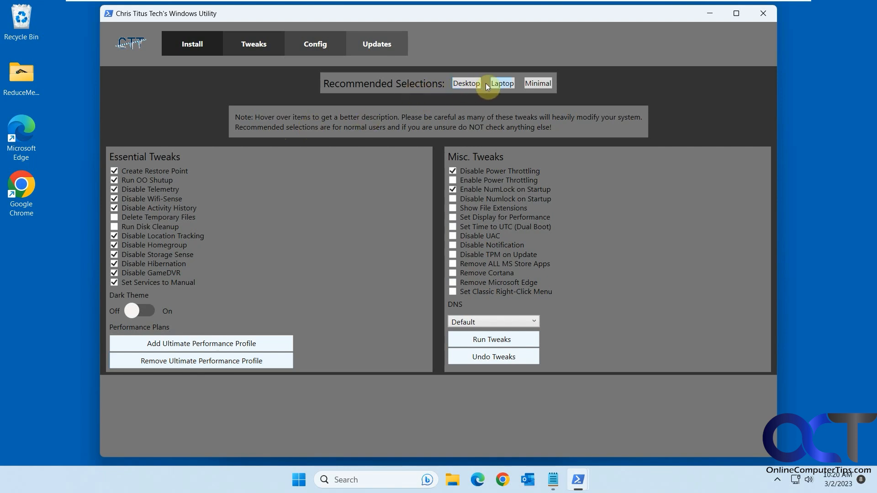
click(538, 83)
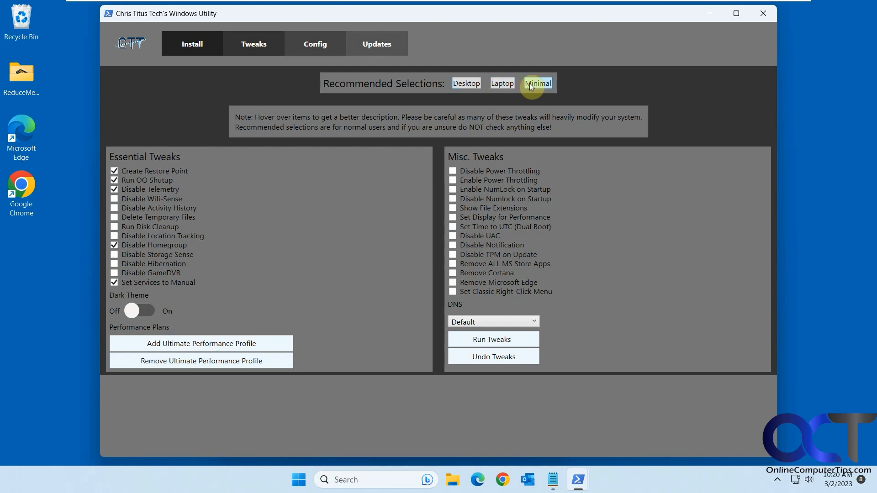
mouse_move(332, 156)
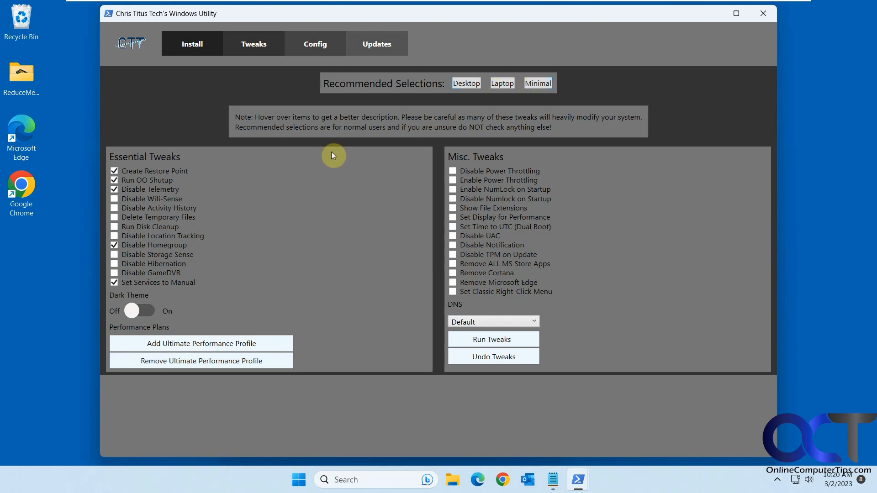
mouse_move(336, 240)
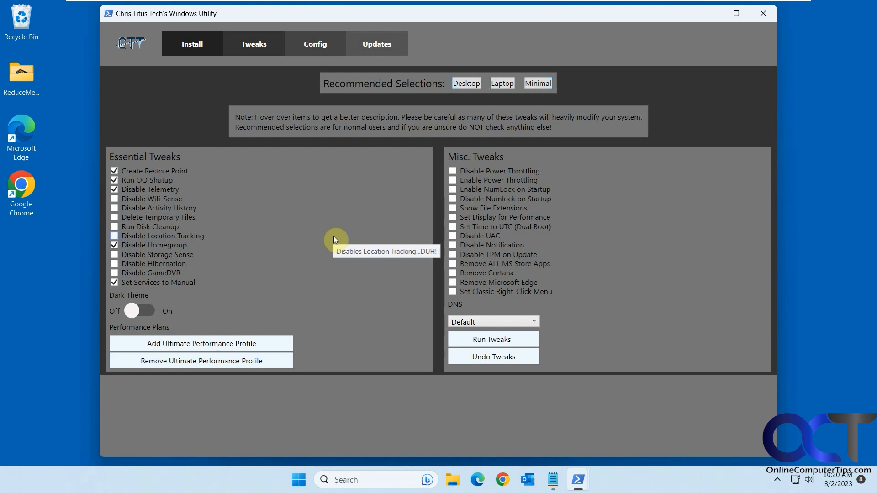
On the Config page, launch the legacy Control Panel once and close it again
click(314, 44)
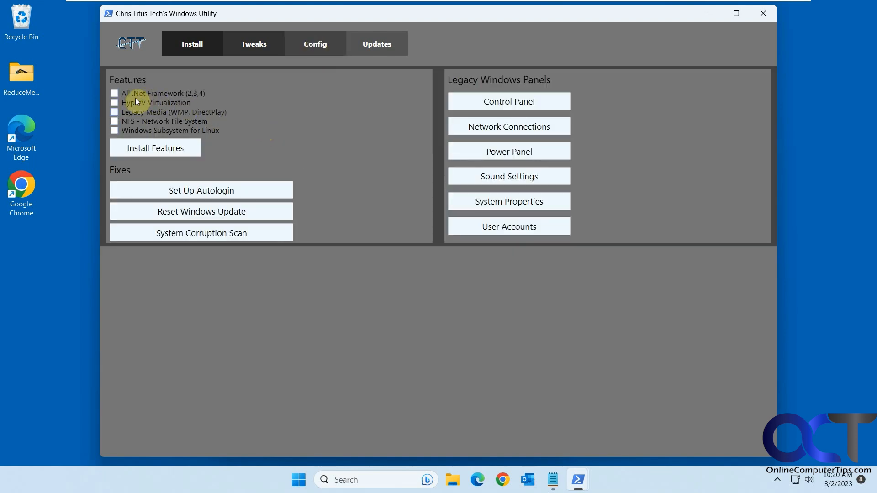
mouse_move(165, 136)
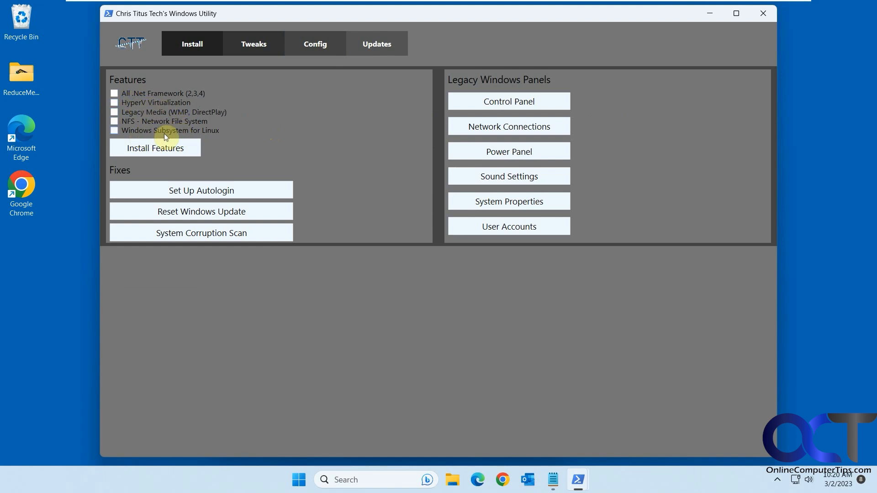
mouse_move(165, 125)
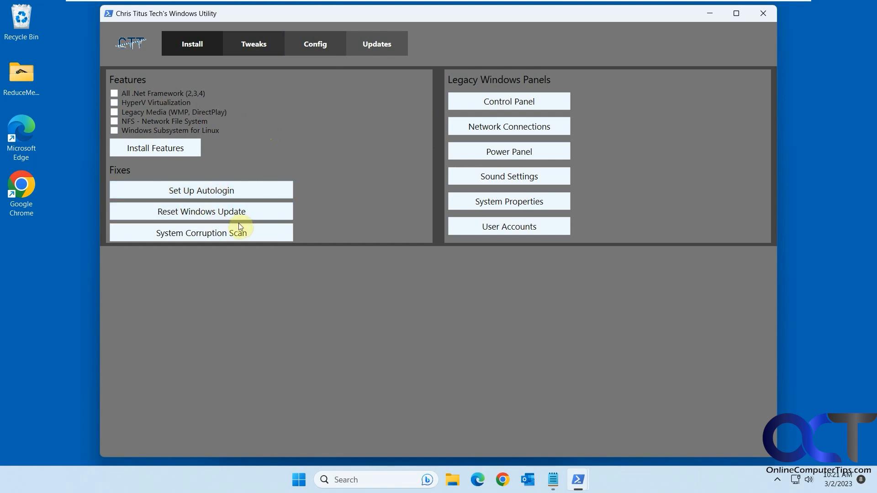
click(201, 233)
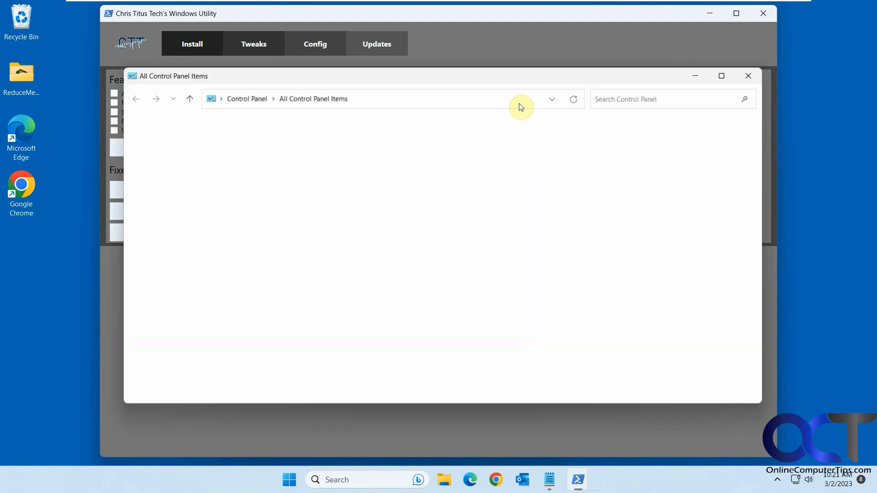
click(748, 76)
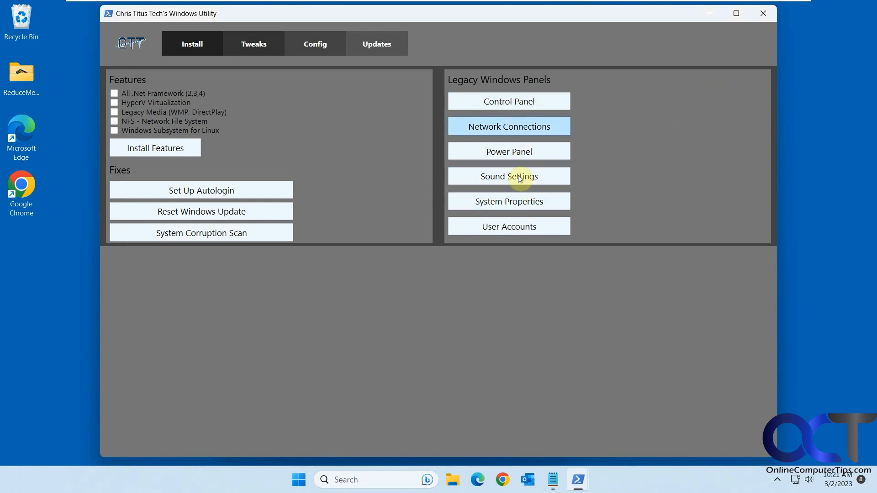
mouse_move(382, 127)
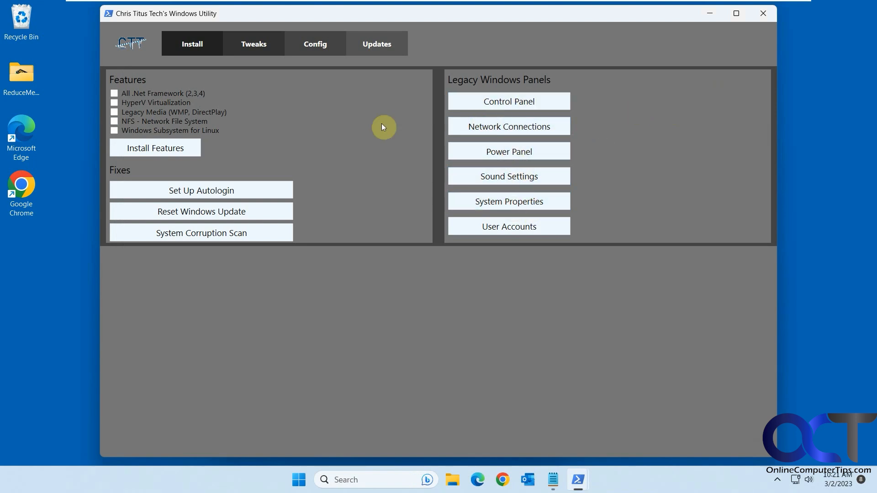
Review the Updates page's Default, Security and Disable-all policies, then return to Tweaks via Config
click(376, 44)
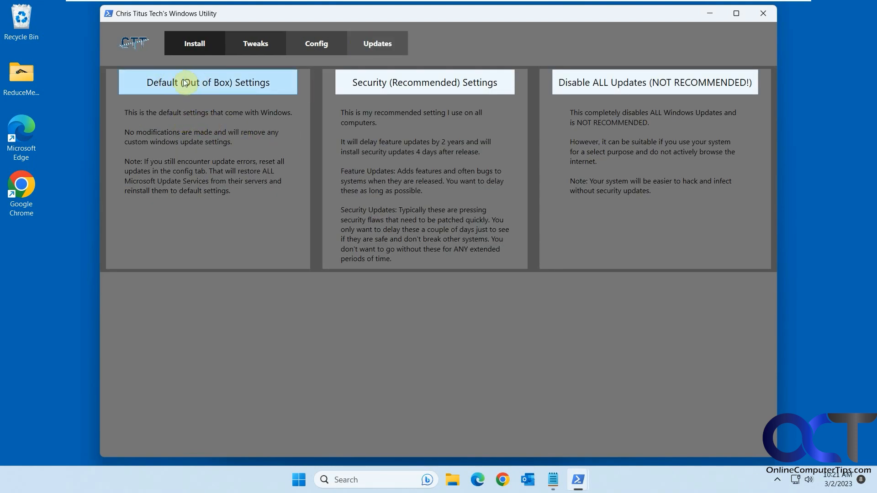
mouse_move(180, 149)
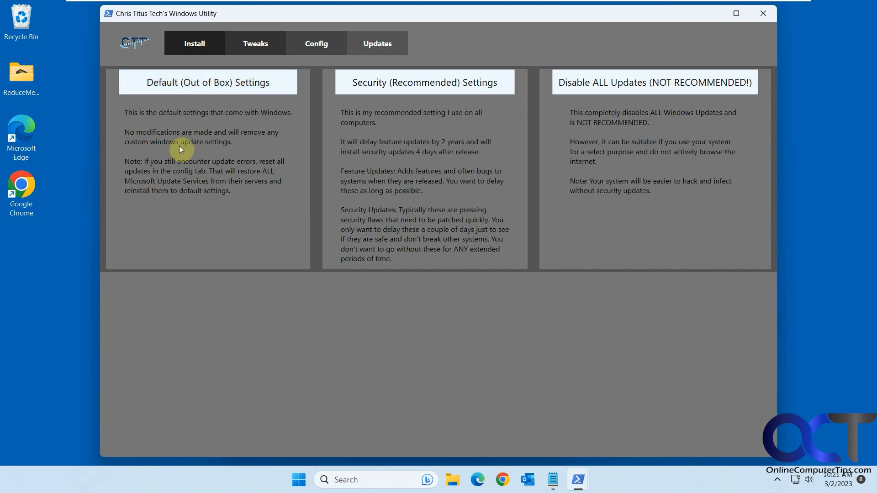
mouse_move(185, 133)
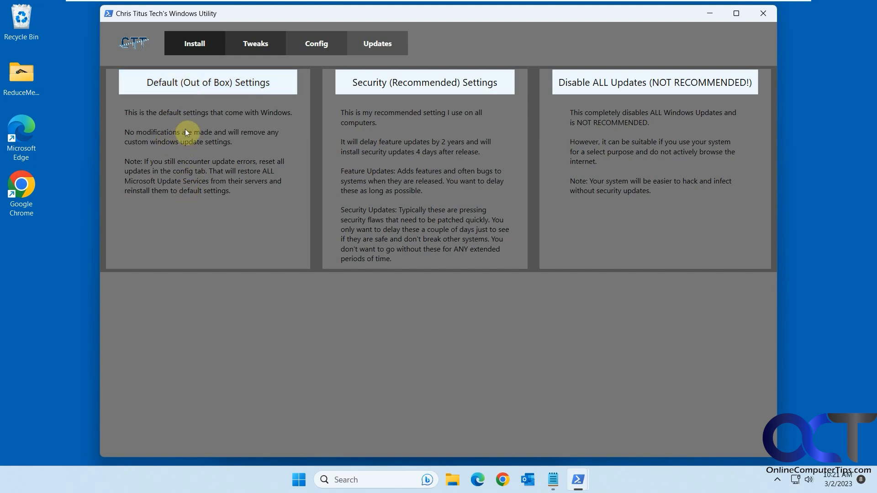
mouse_move(424, 82)
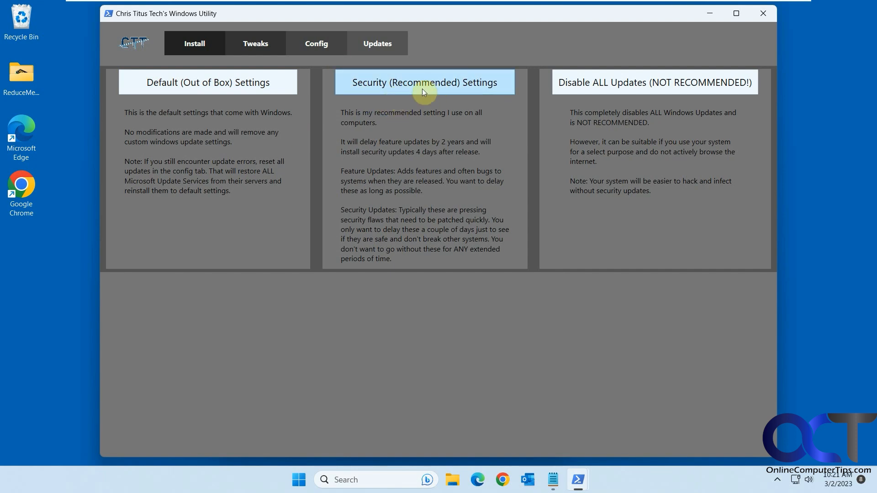
mouse_move(628, 86)
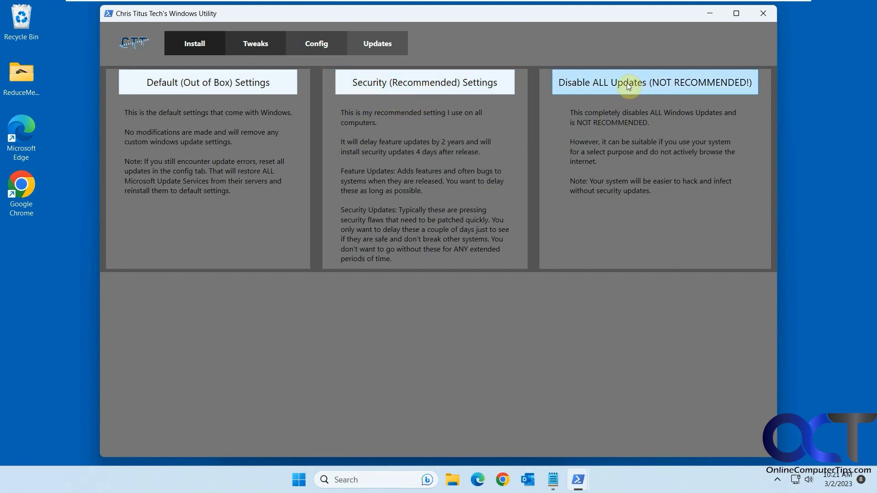
mouse_move(631, 195)
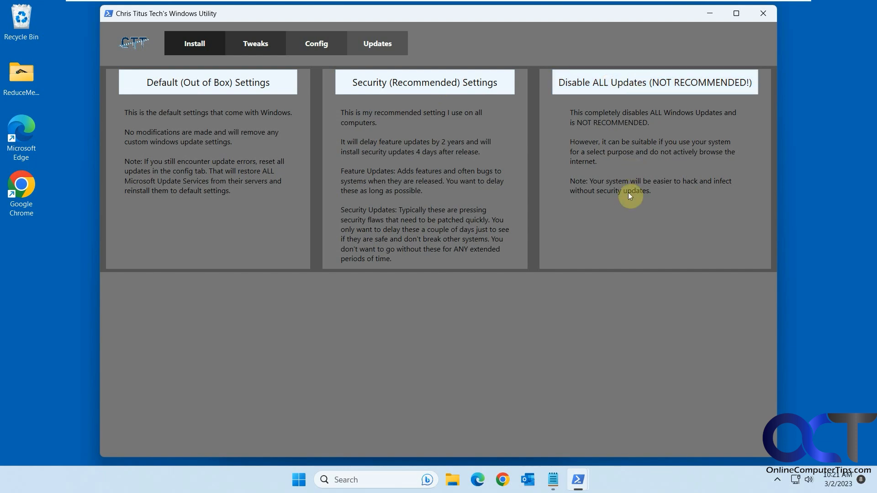
click(315, 43)
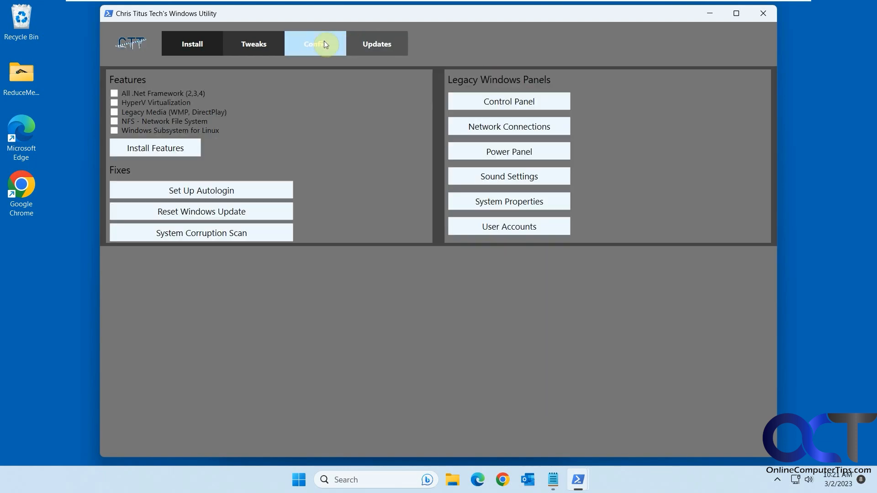
click(192, 44)
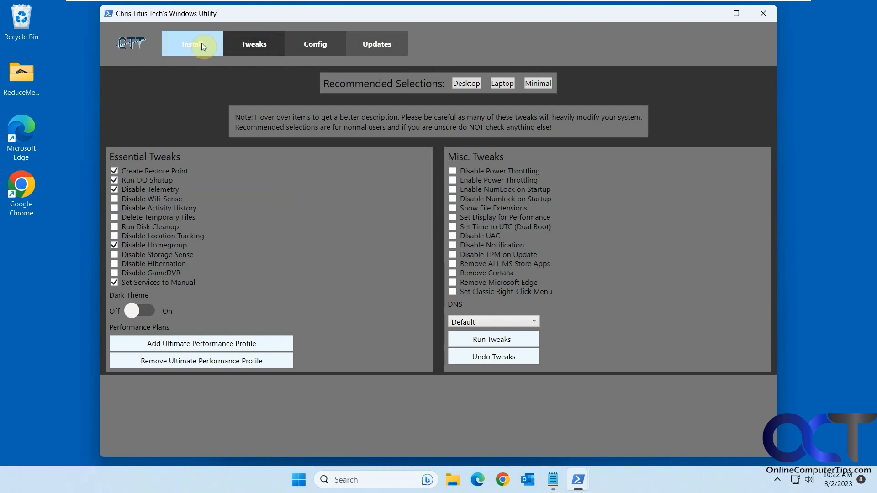